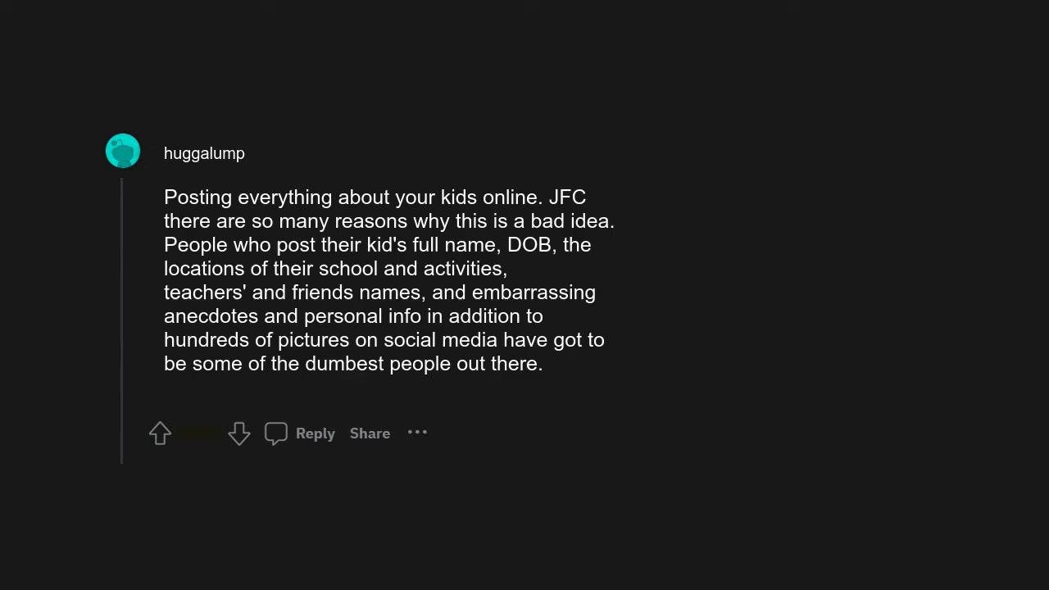
pyautogui.scroll(-3)
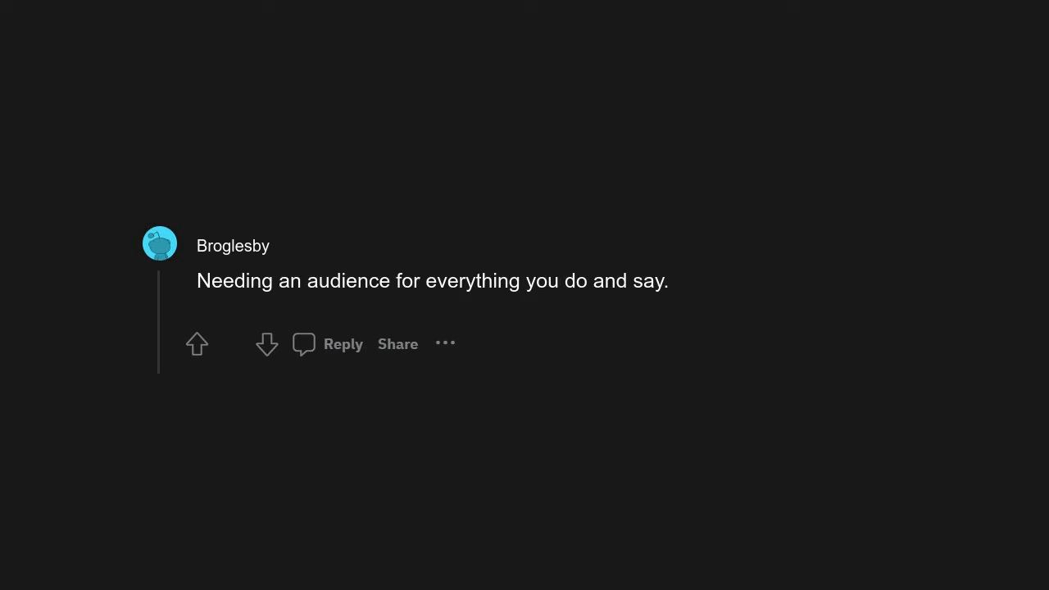